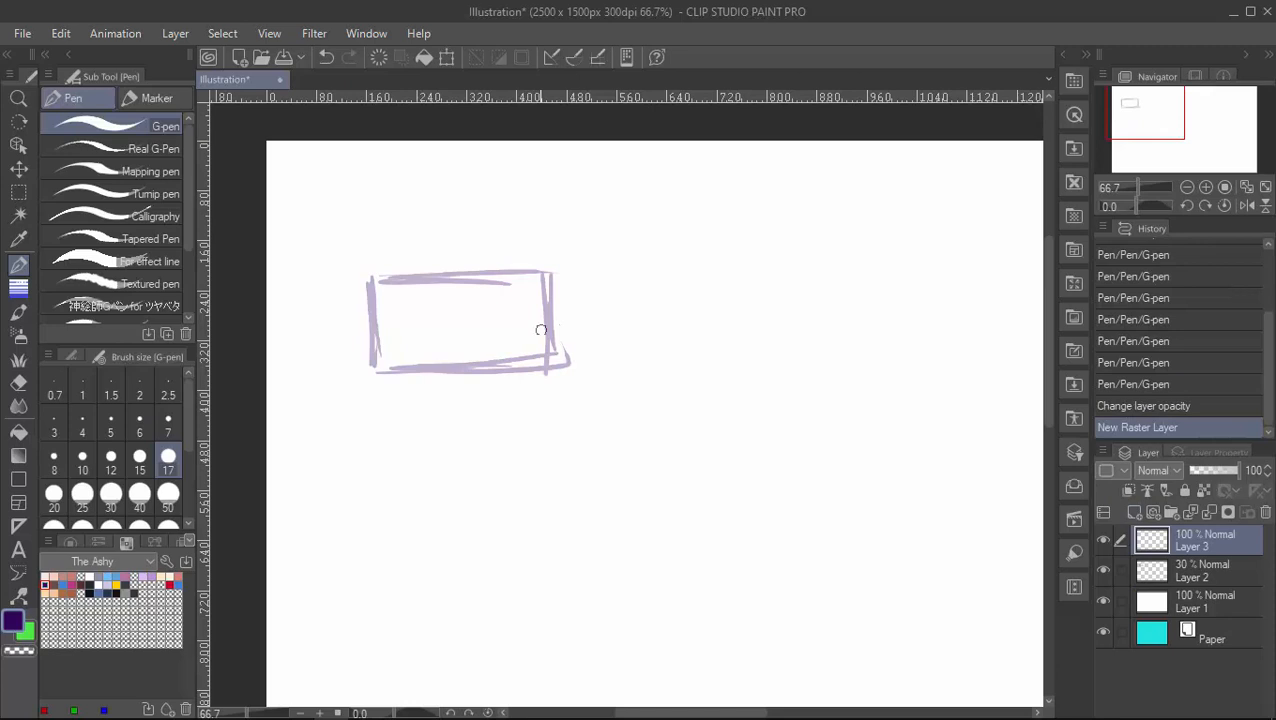
# Step: Sketch the first anime eye over its guide box with the G-pen
pyautogui.moveTo(305, 293); pyautogui.dragTo(555, 360)
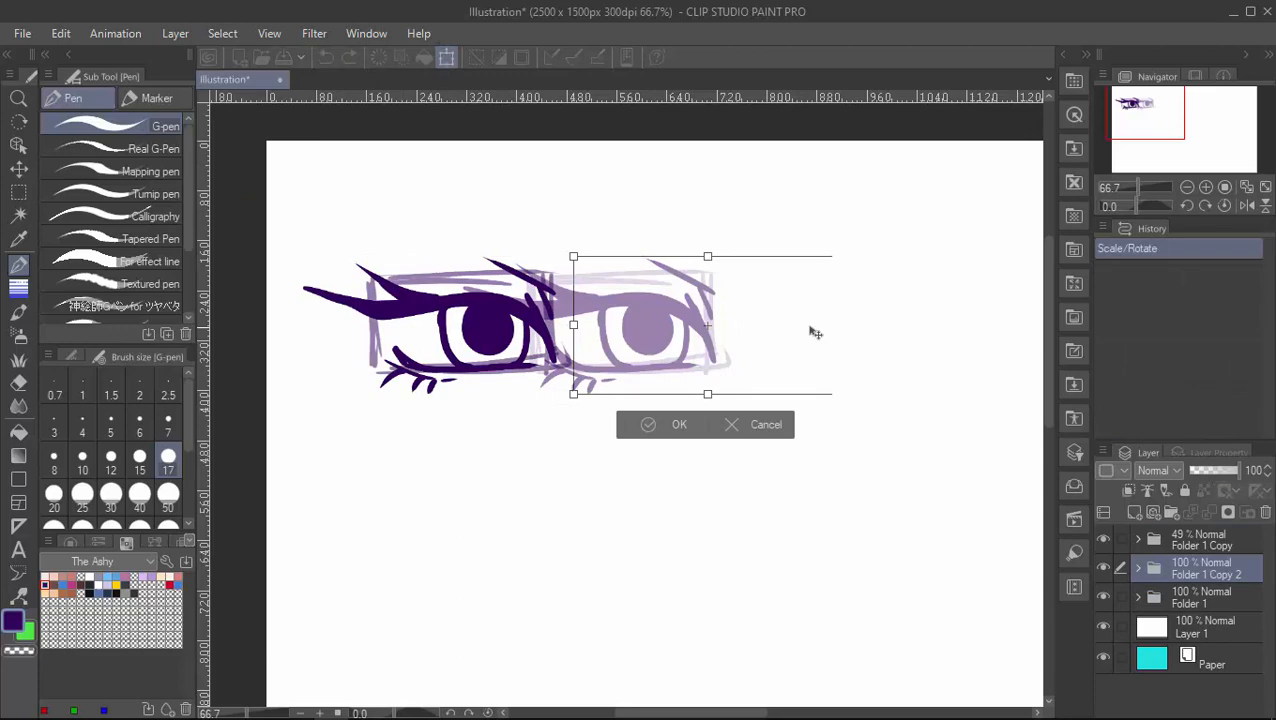
# Step: Confirm placement of the flipped eye copy and the resized large-eye copy
pyautogui.click(678, 424)
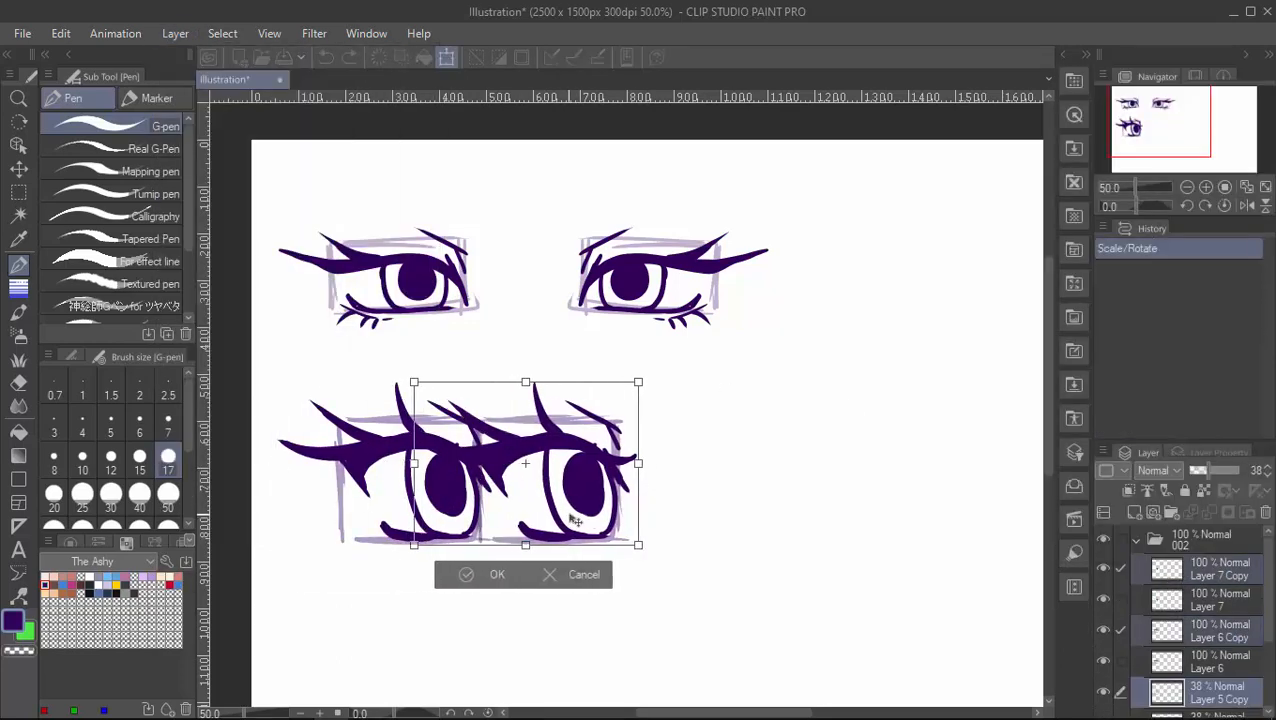
pyautogui.click(497, 574)
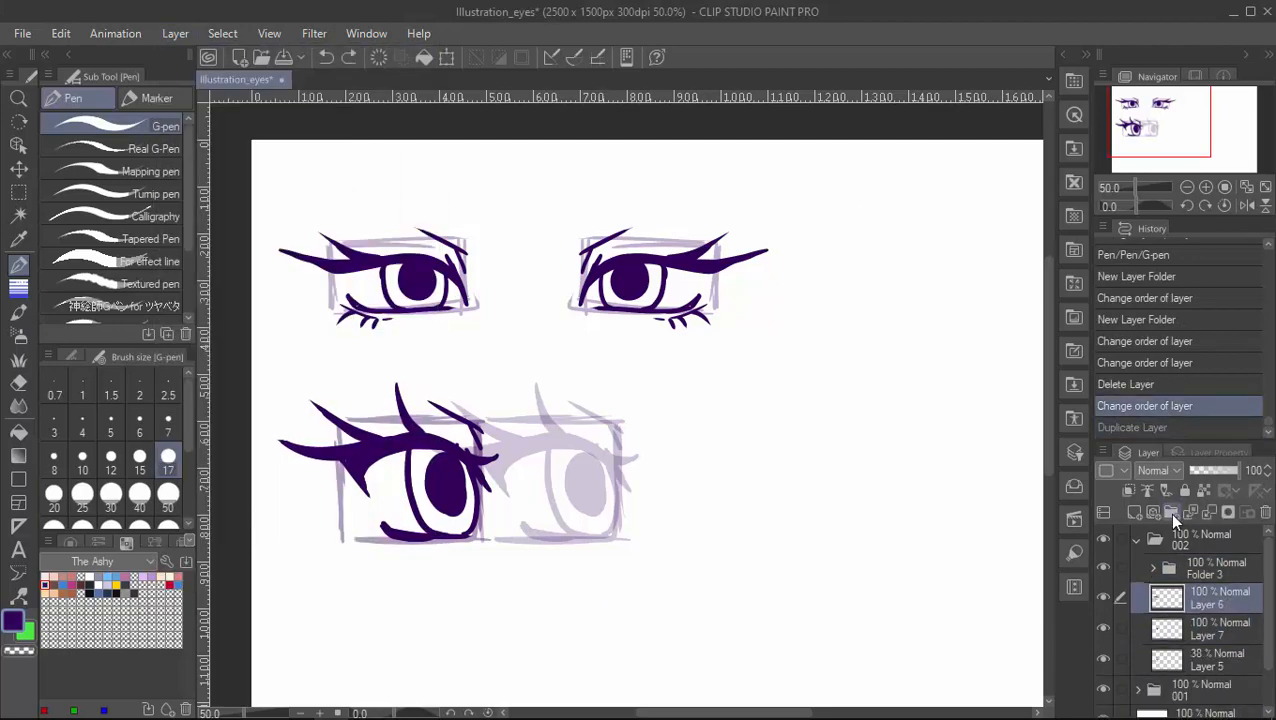
# Step: Add a layer and sketch guide boxes for the narrow eye pair below the large eyes
pyautogui.click(1172, 511)
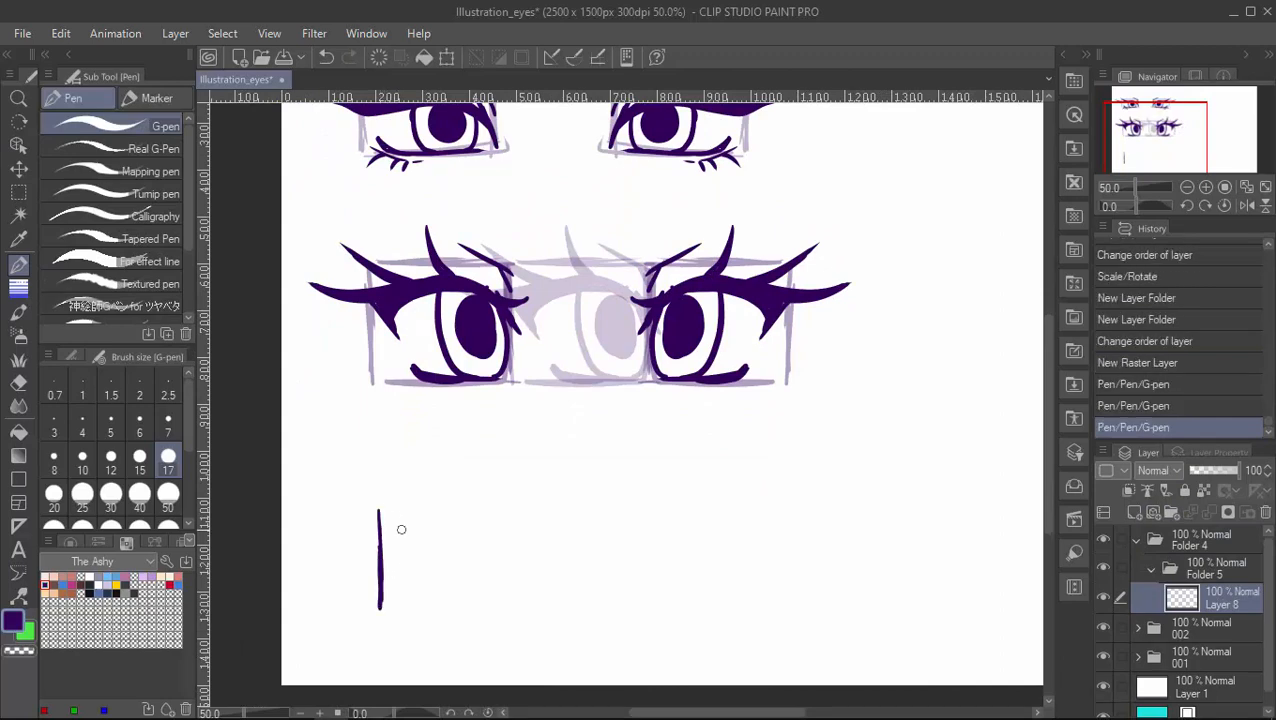
pyautogui.moveTo(378, 520); pyautogui.dragTo(560, 600)
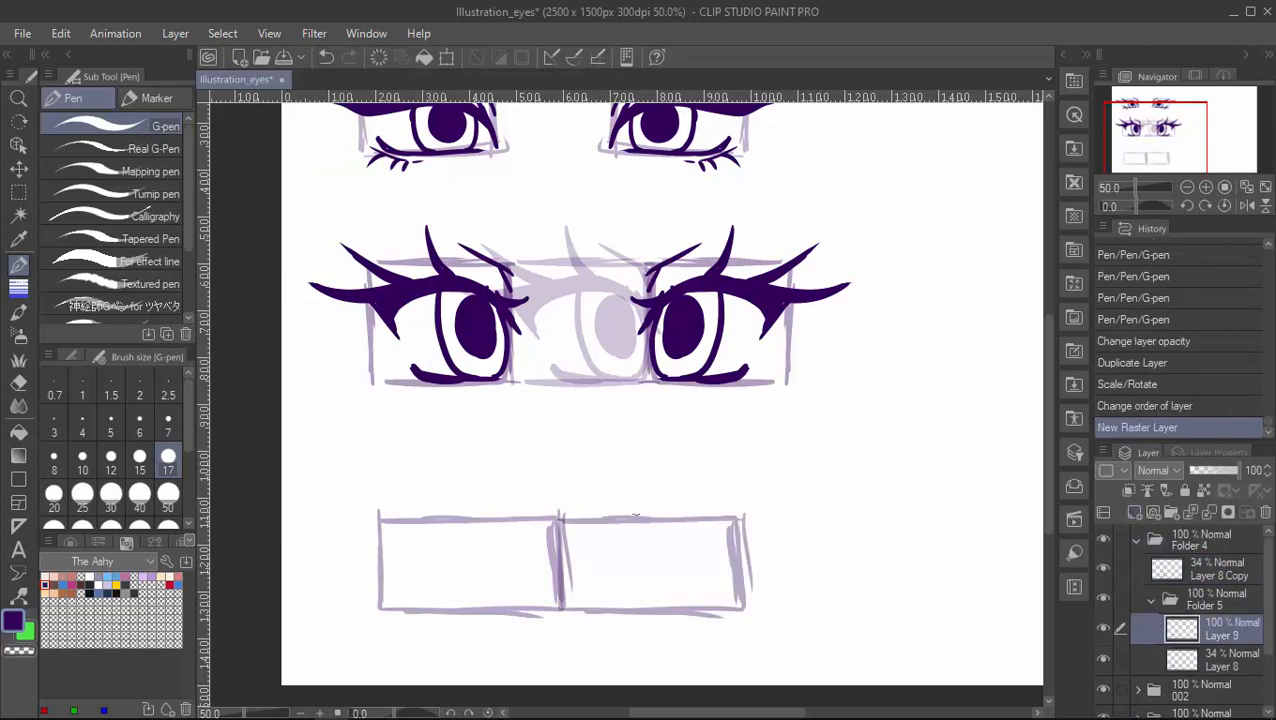
pyautogui.moveTo(390, 545); pyautogui.dragTo(575, 575)
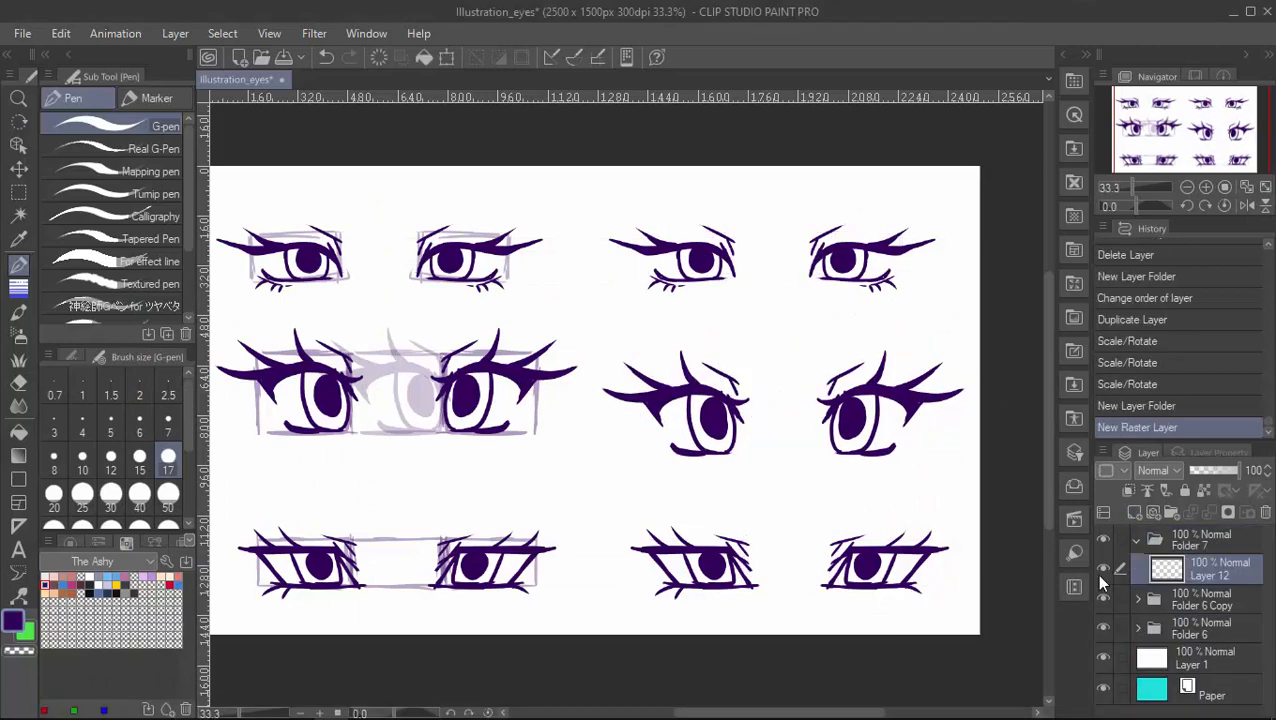
# Step: Add a skin-colour layer and sketch brows over the brown skin block
pyautogui.click(14, 622)
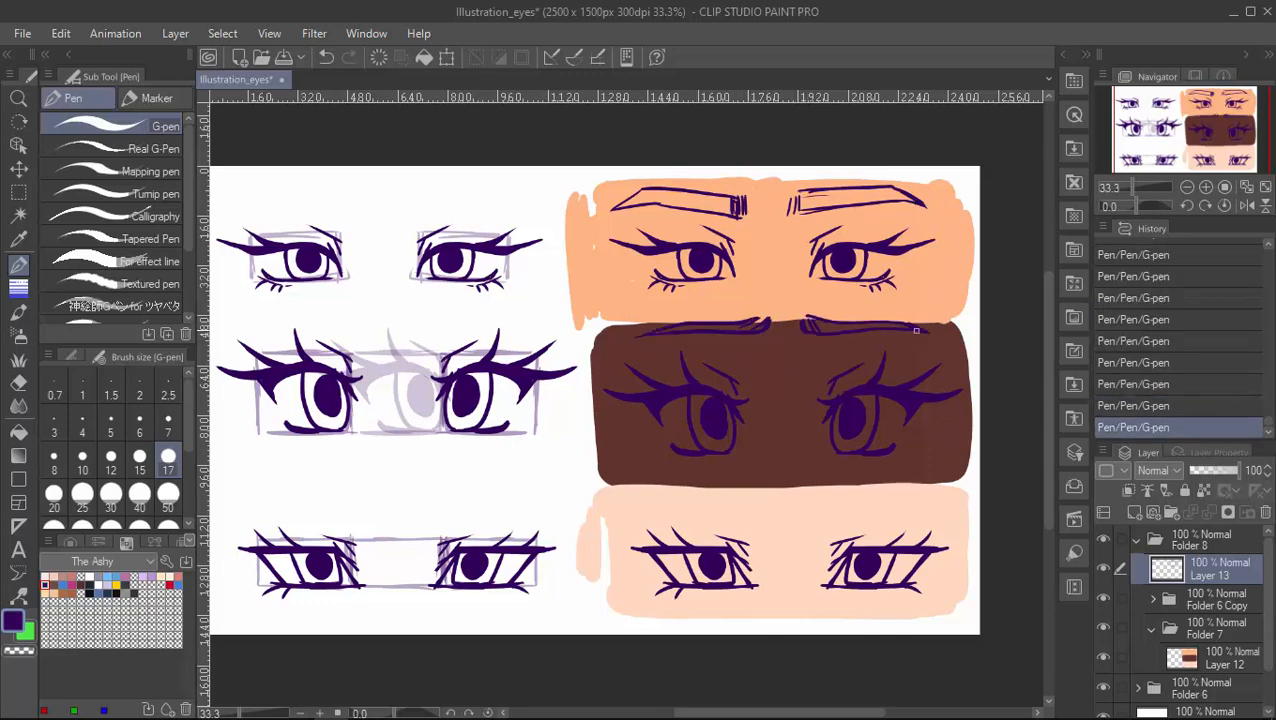
pyautogui.moveTo(631, 500); pyautogui.dragTo(786, 520)
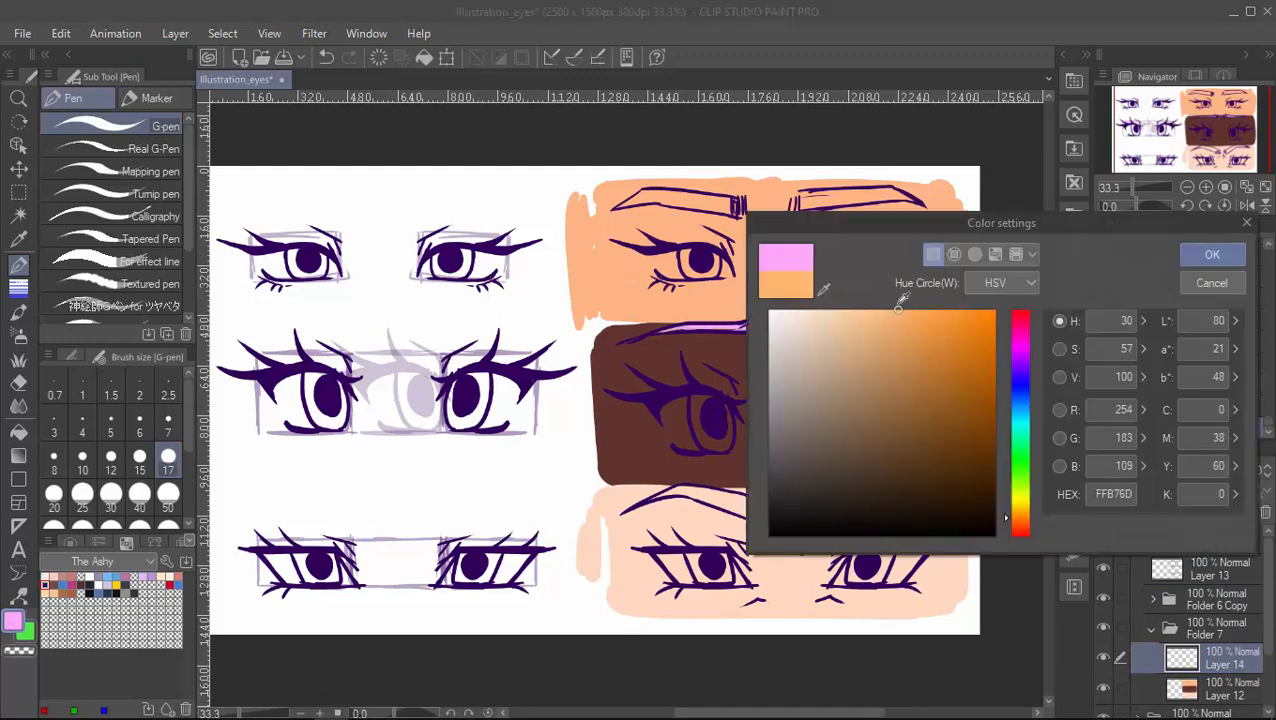
# Step: Pick pink highlight and darker skin-shading colours in Color settings for the face blocks
pyautogui.click(1212, 254)
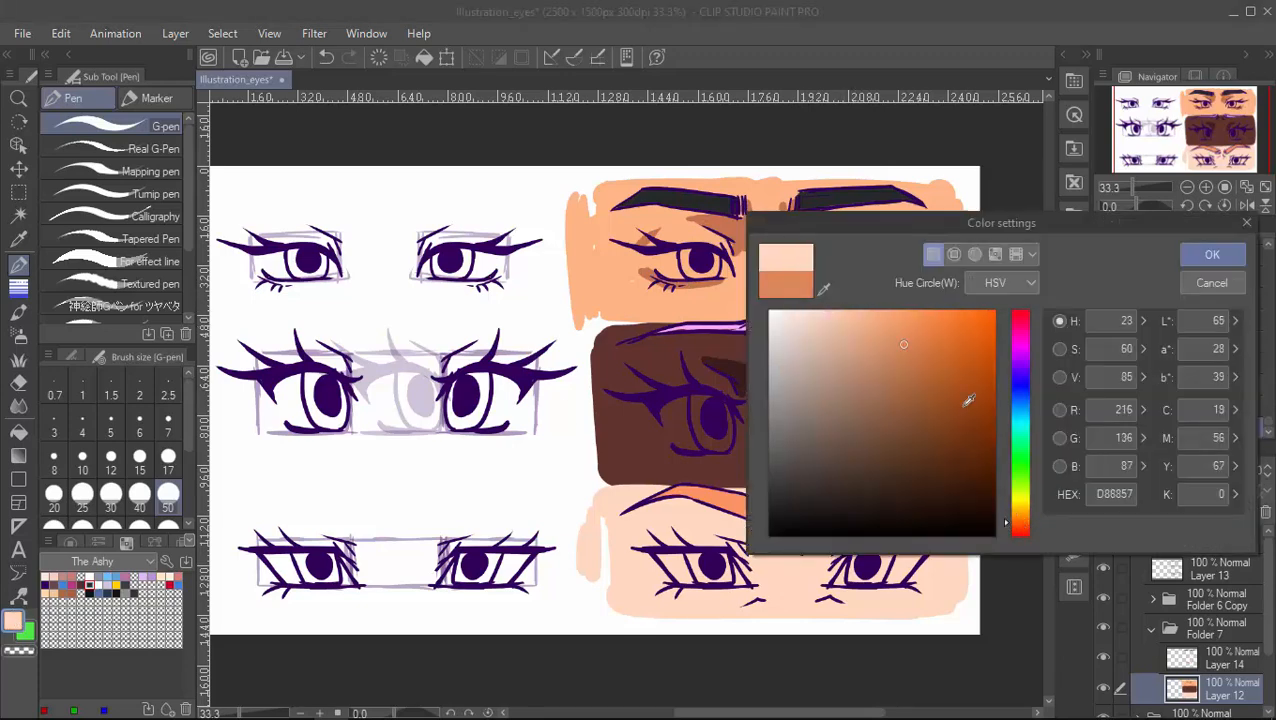
pyautogui.click(1211, 253)
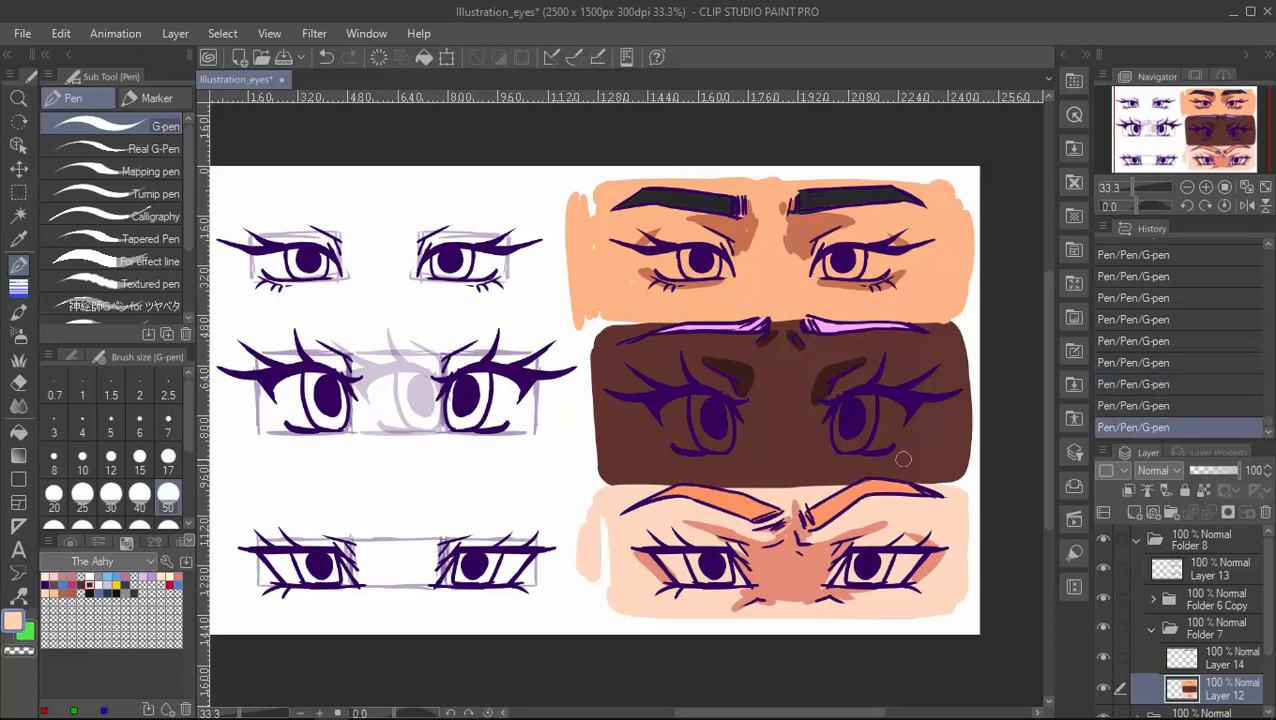
pyautogui.click(1215, 658)
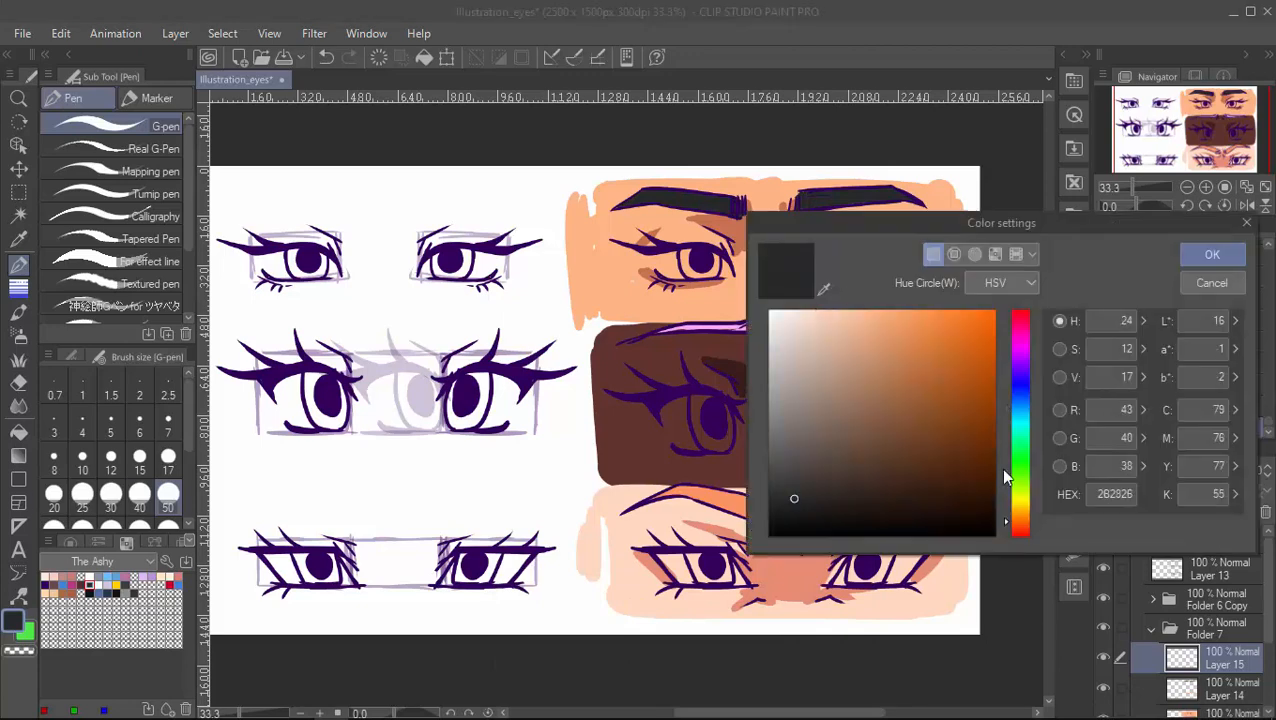
# Step: Choose a near-black colour and confirm the iris colour in Color settings
pyautogui.click(1211, 253)
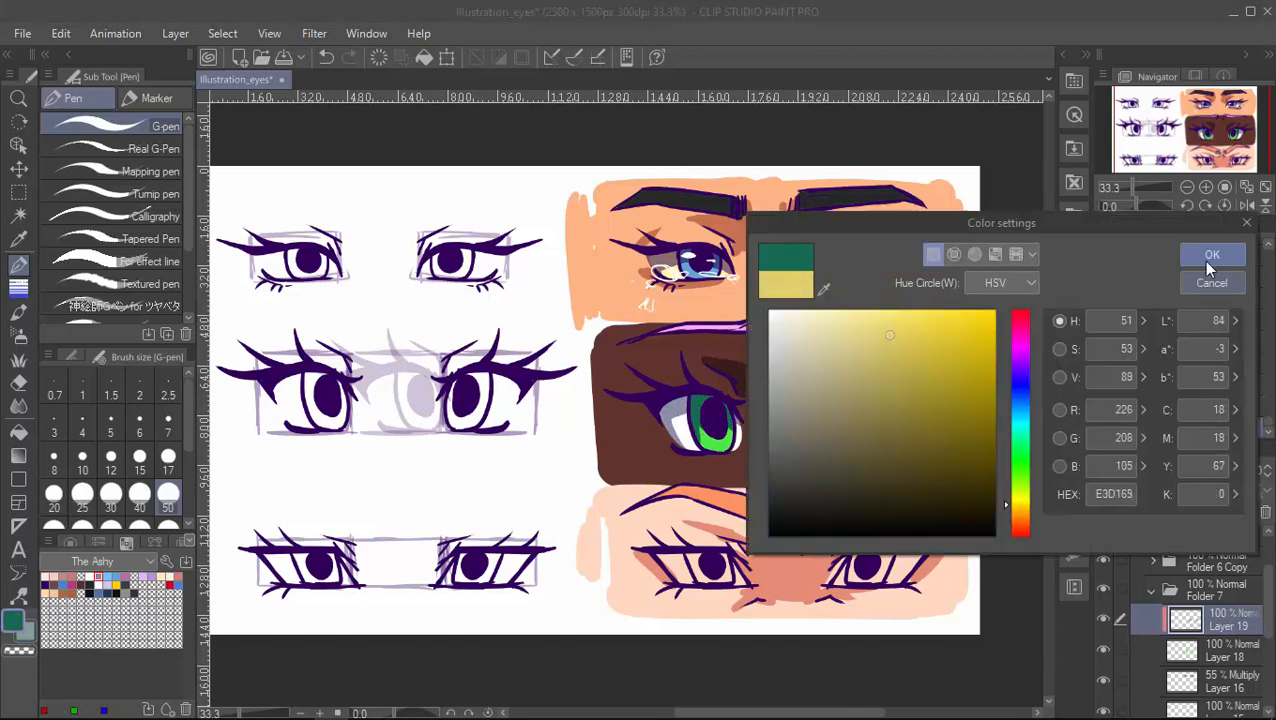
pyautogui.click(1212, 254)
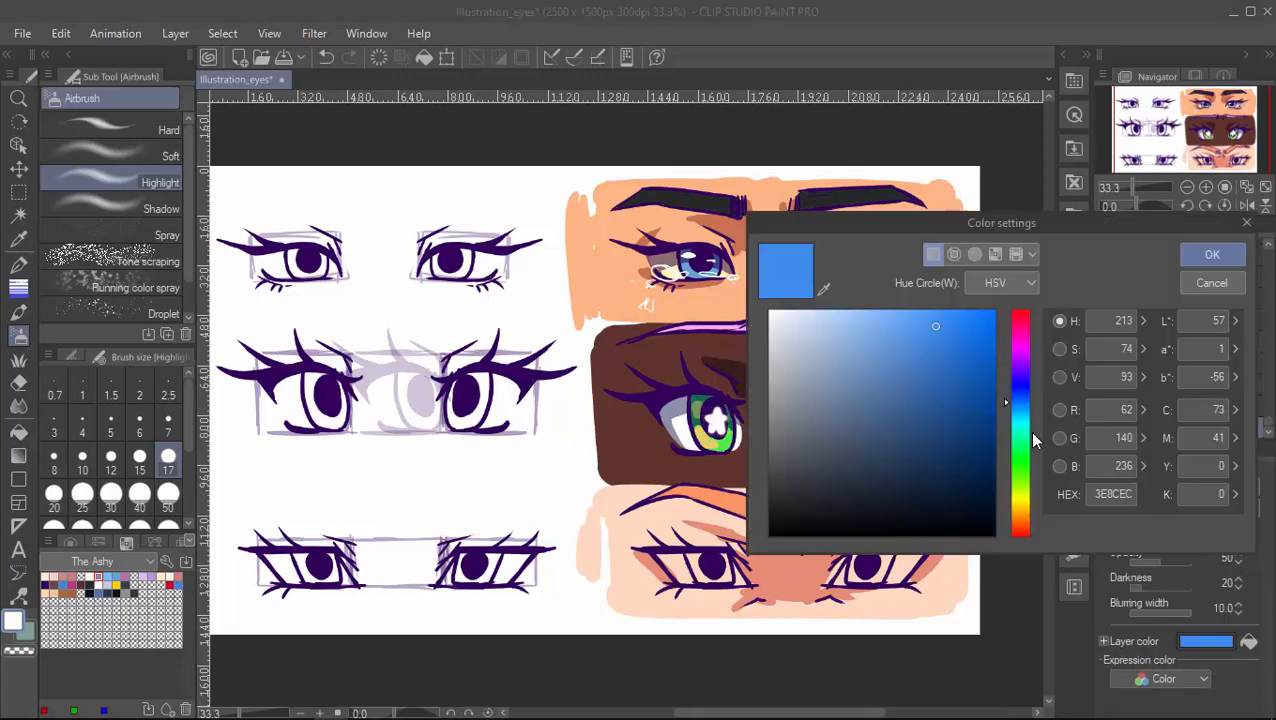
# Step: Set a blue colour for the iris glow highlights
pyautogui.click(1212, 254)
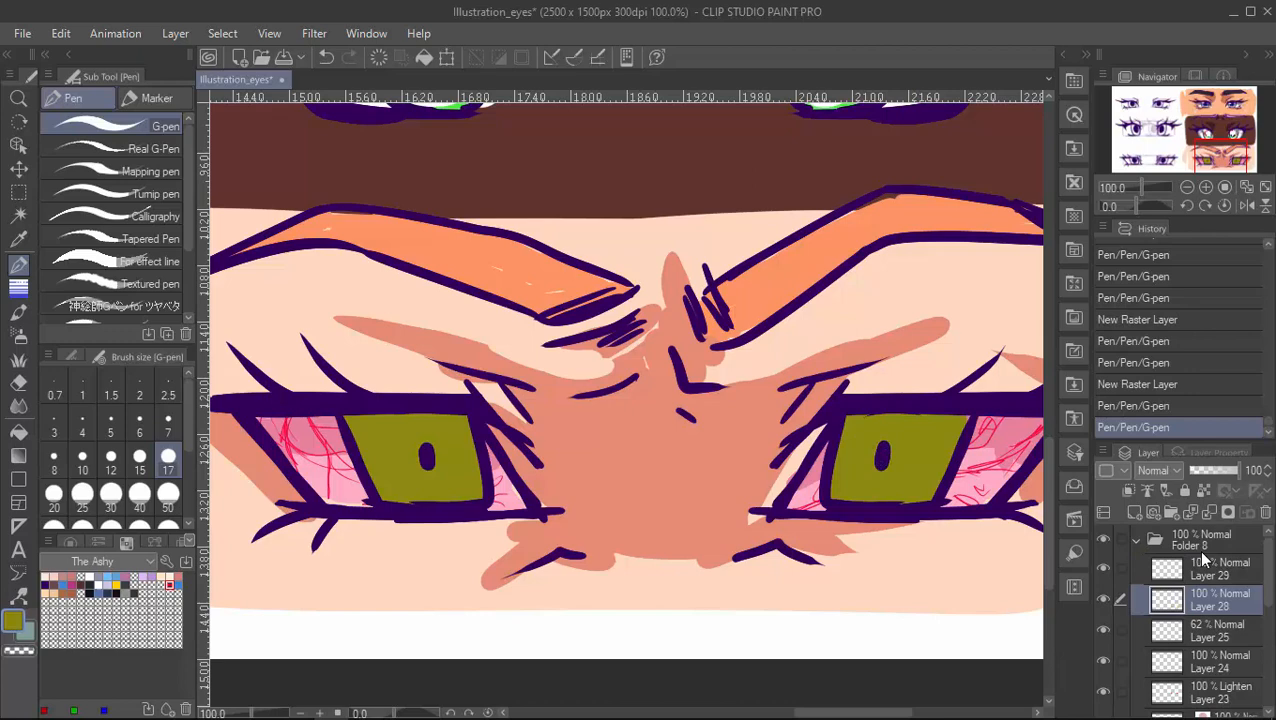
# Step: Paint a G-pen stroke over the pale face's eyes
pyautogui.moveTo(370, 450); pyautogui.dragTo(430, 450)
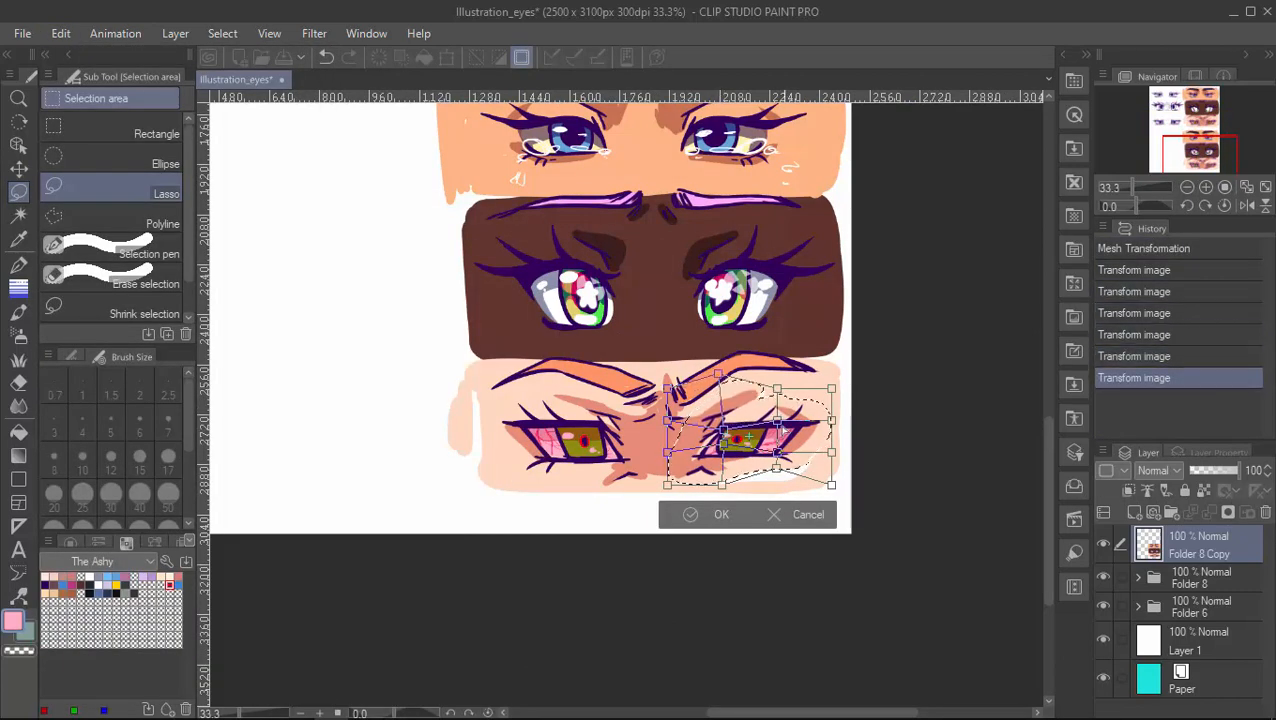
# Step: Confirm the mesh-warp reshape of the pale face's right eye
pyautogui.click(721, 514)
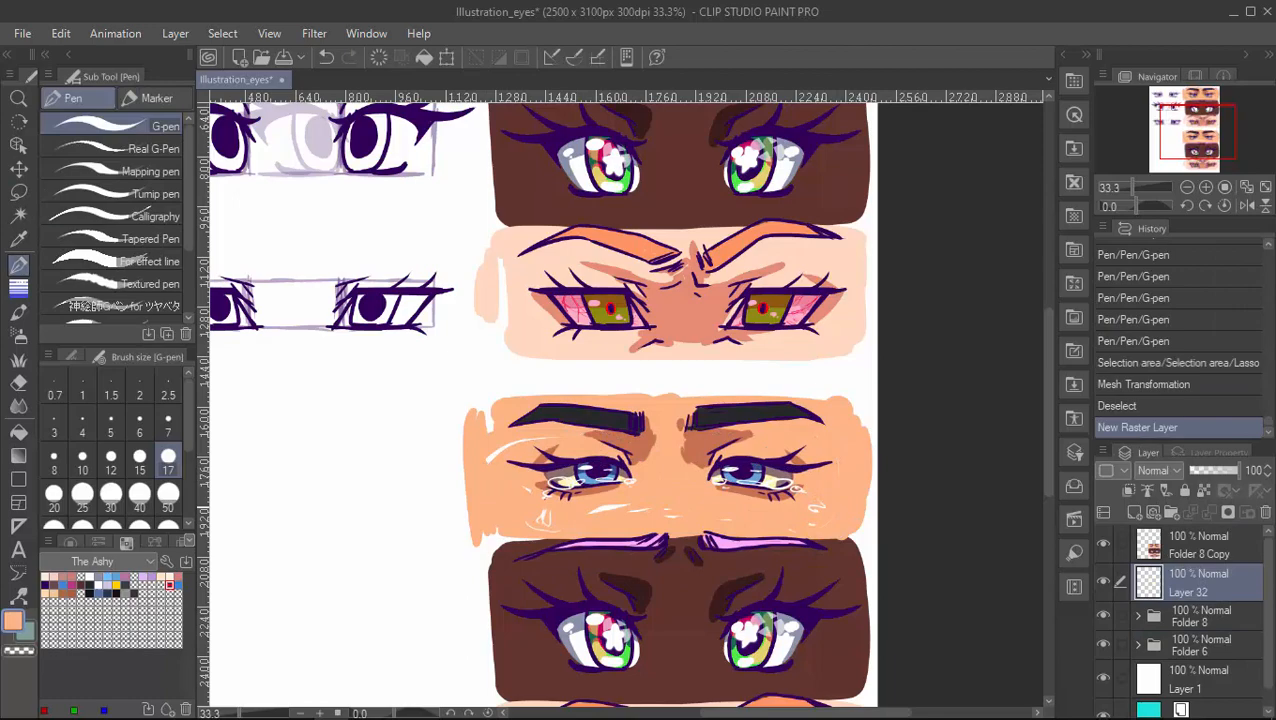
pyautogui.click(1188, 187)
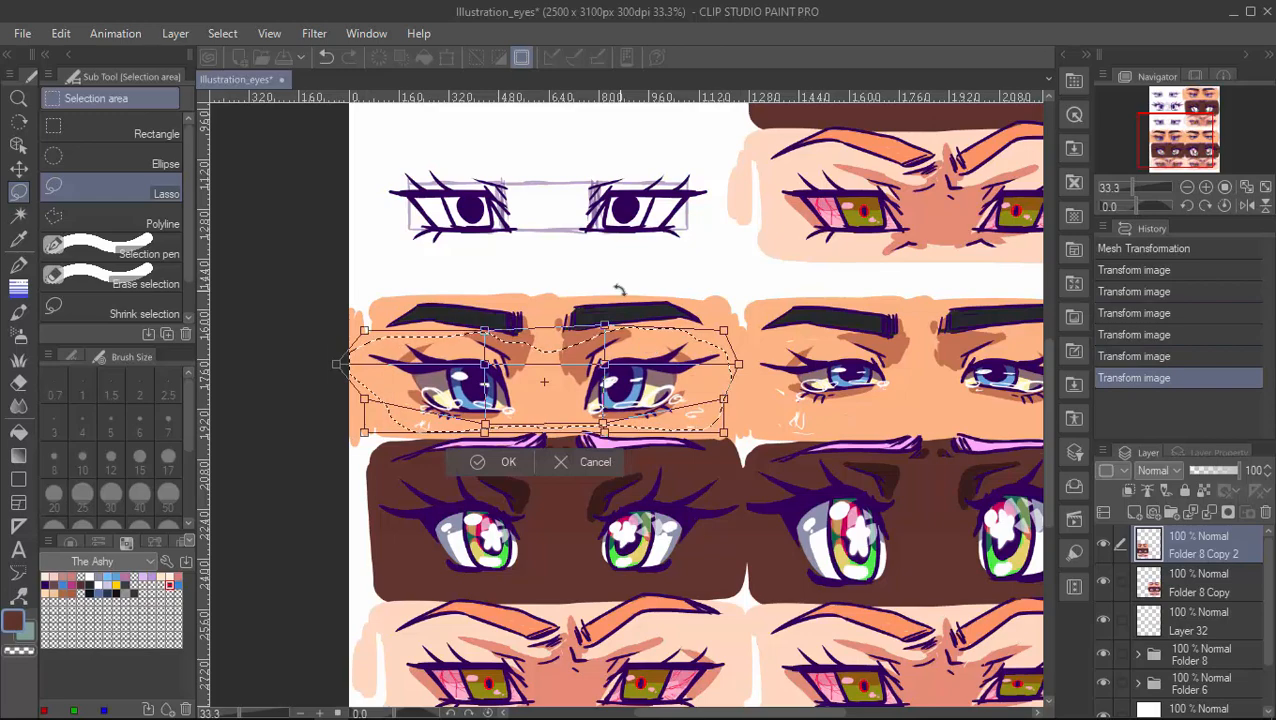
# Step: Confirm the blue-eyed pair's mesh warp, then freehand-select and warp the pink-eyed pair
pyautogui.click(508, 461)
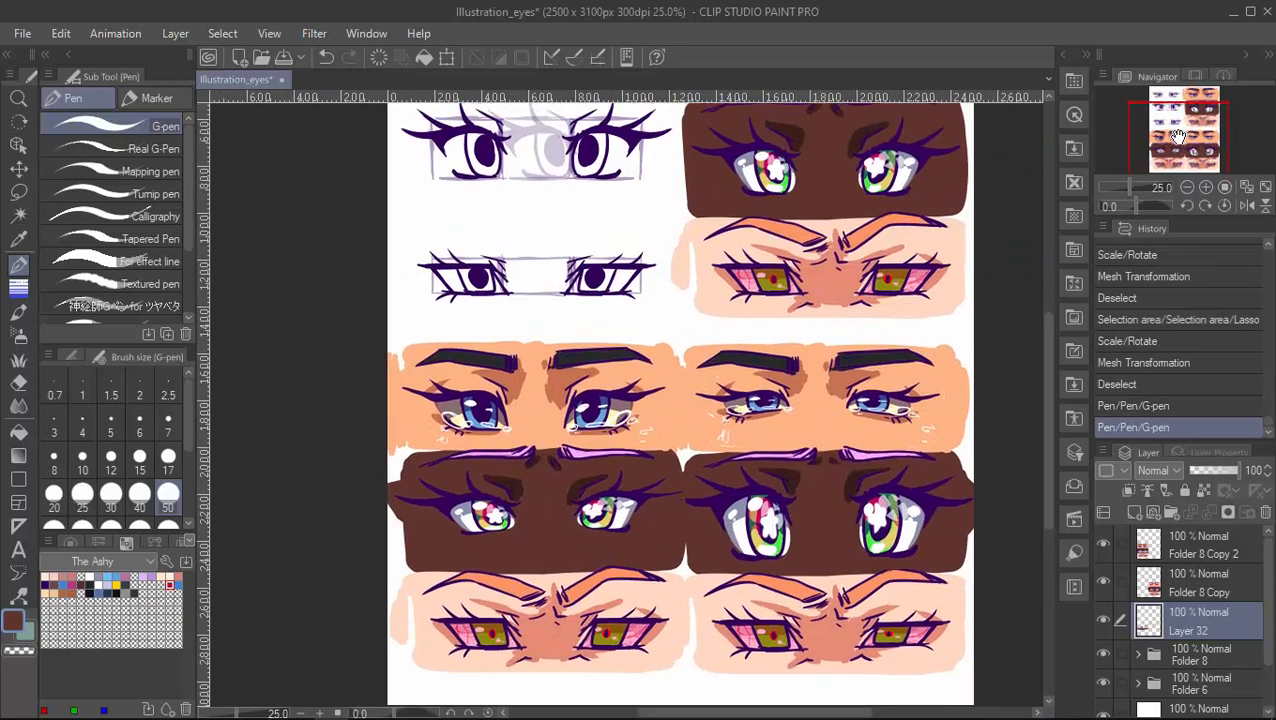
pyautogui.click(61, 33)
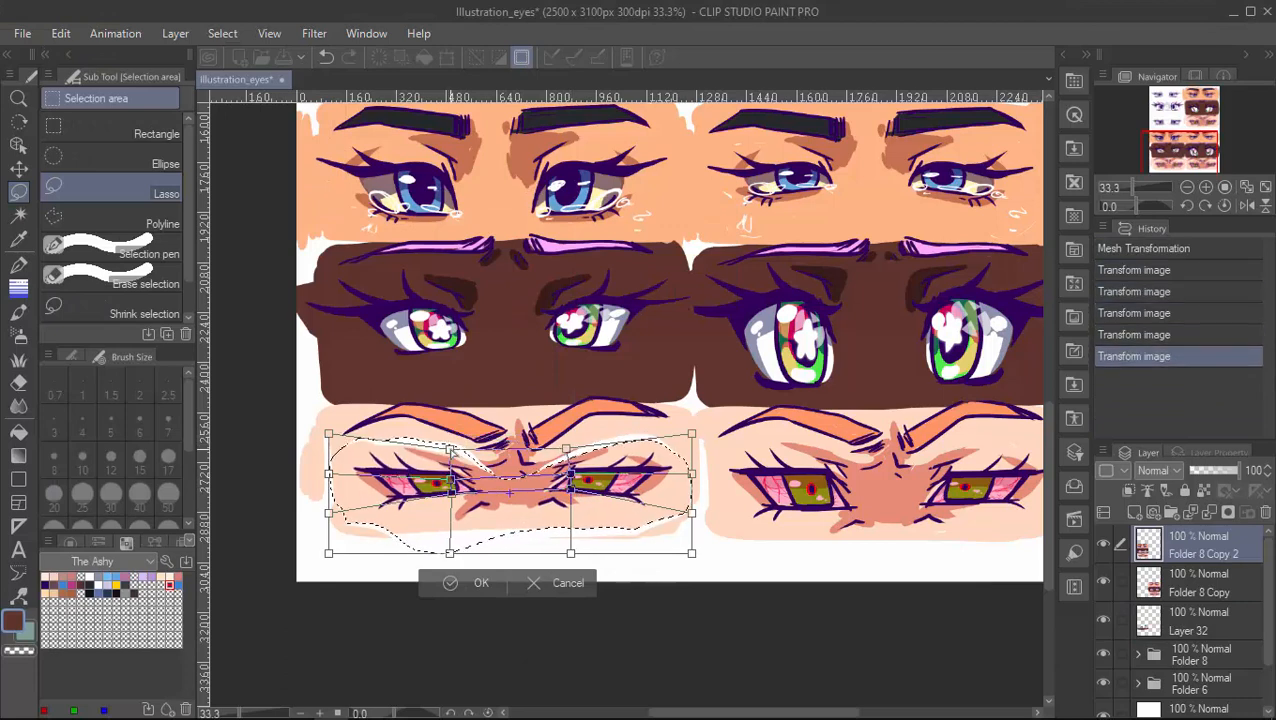
pyautogui.click(481, 583)
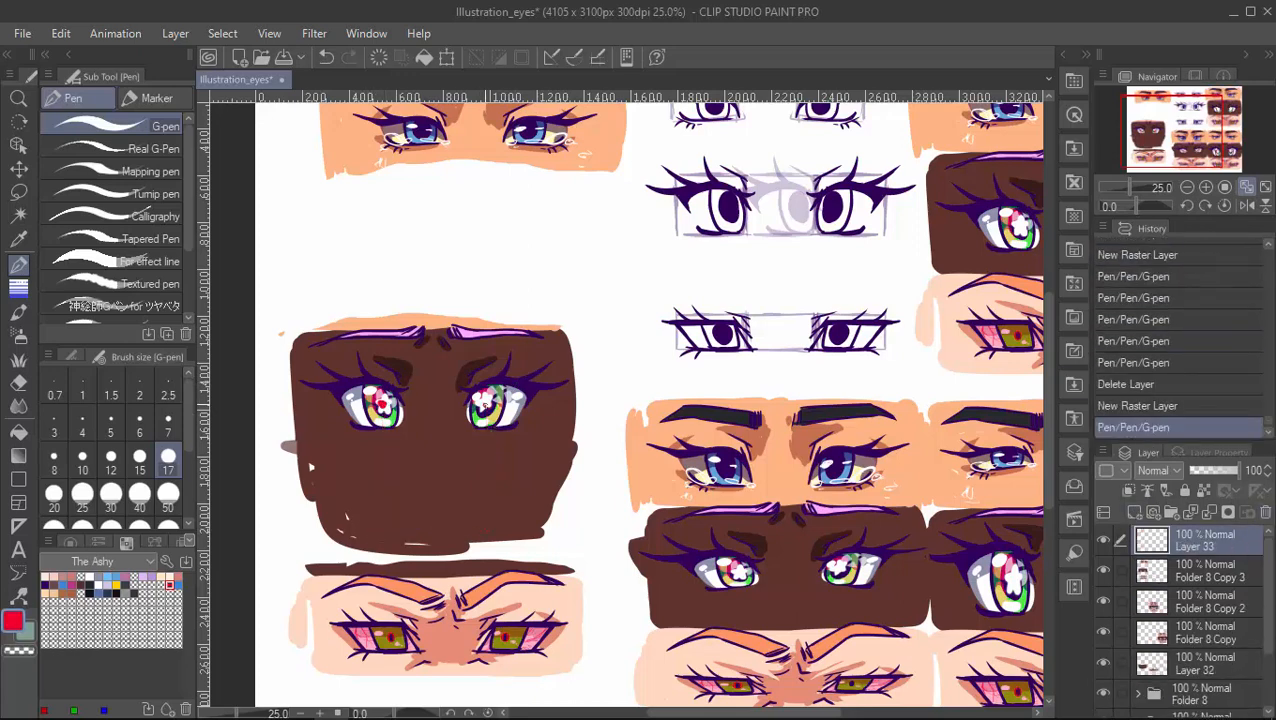
# Step: Draw red guide lines, sketch the nose and mouth, and shape the dark face's head top
pyautogui.moveTo(385, 410); pyautogui.dragTo(430, 540)
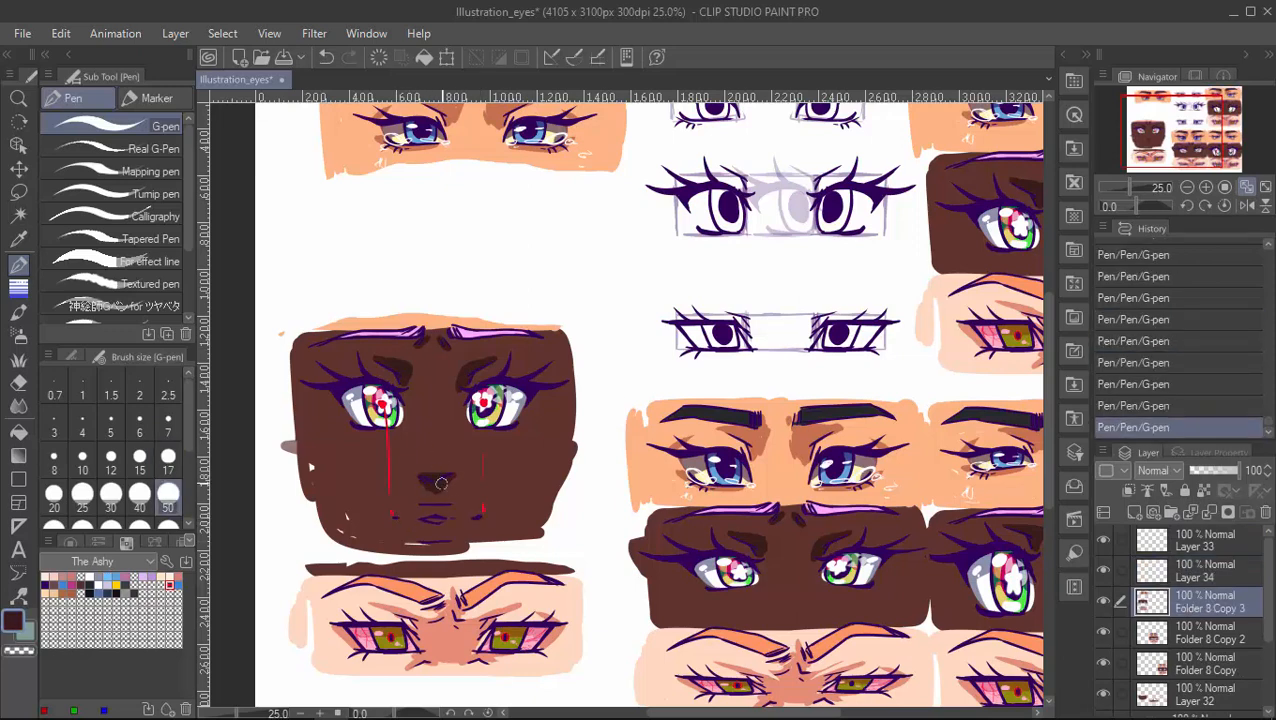
pyautogui.moveTo(390, 430); pyautogui.dragTo(475, 500)
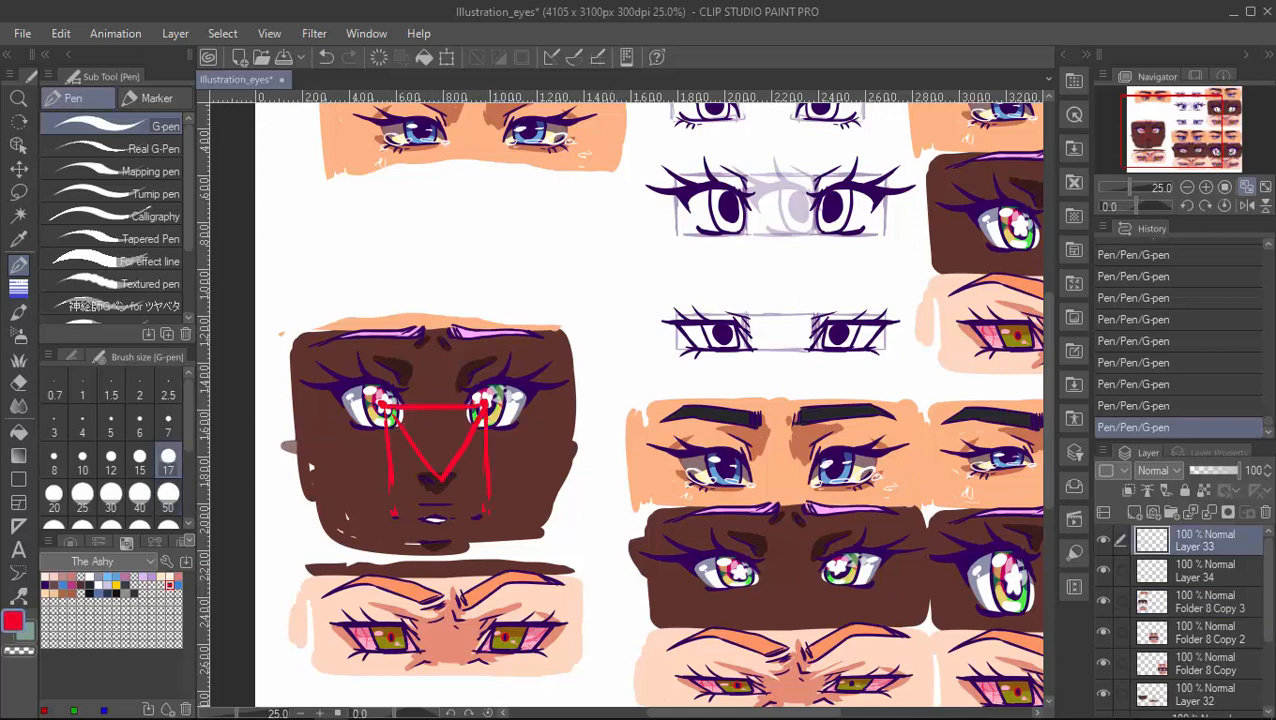
pyautogui.click(1205, 601)
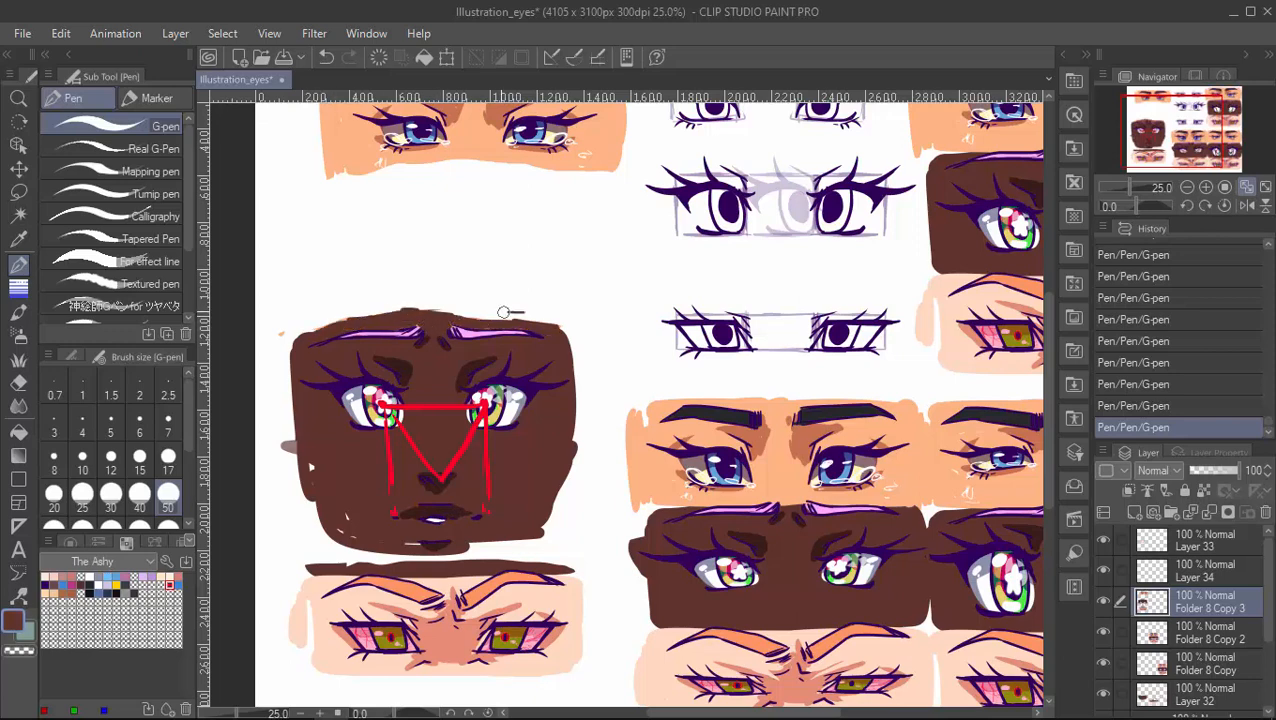
pyautogui.moveTo(330, 330); pyautogui.dragTo(355, 540)
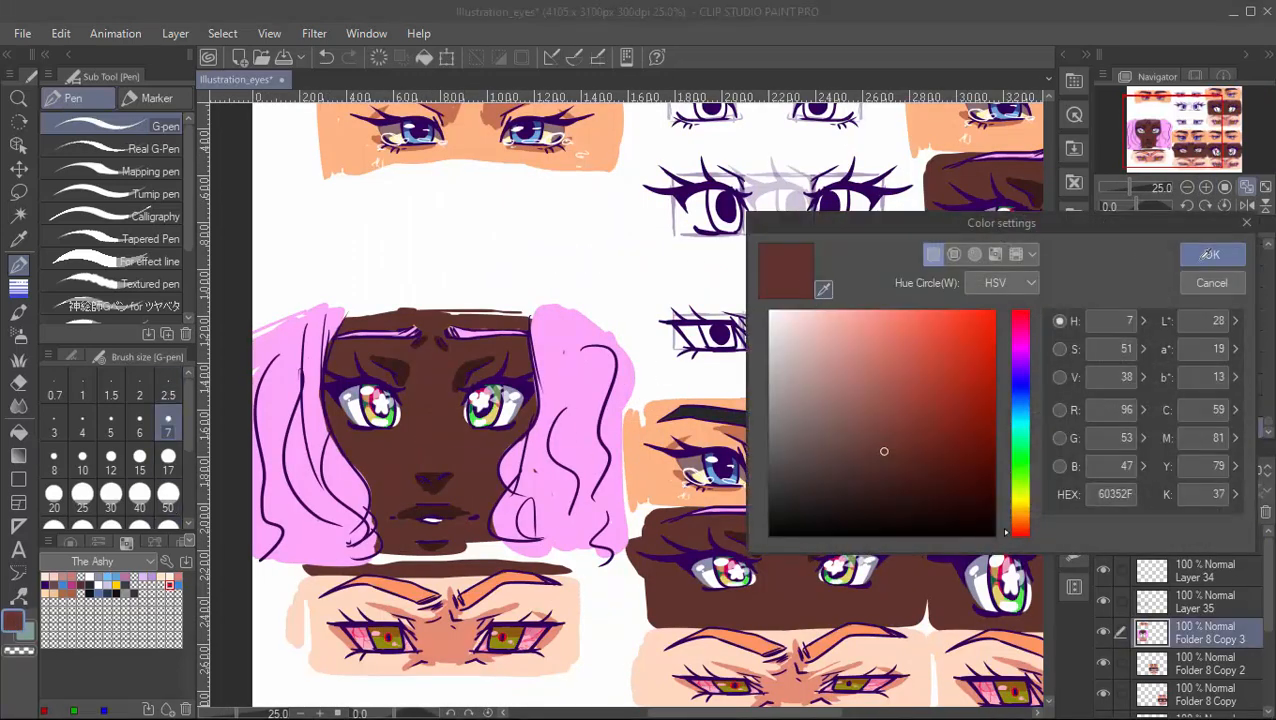
# Step: Confirm the colour, add a blush layer and set its glow to 50% opacity
pyautogui.click(1211, 254)
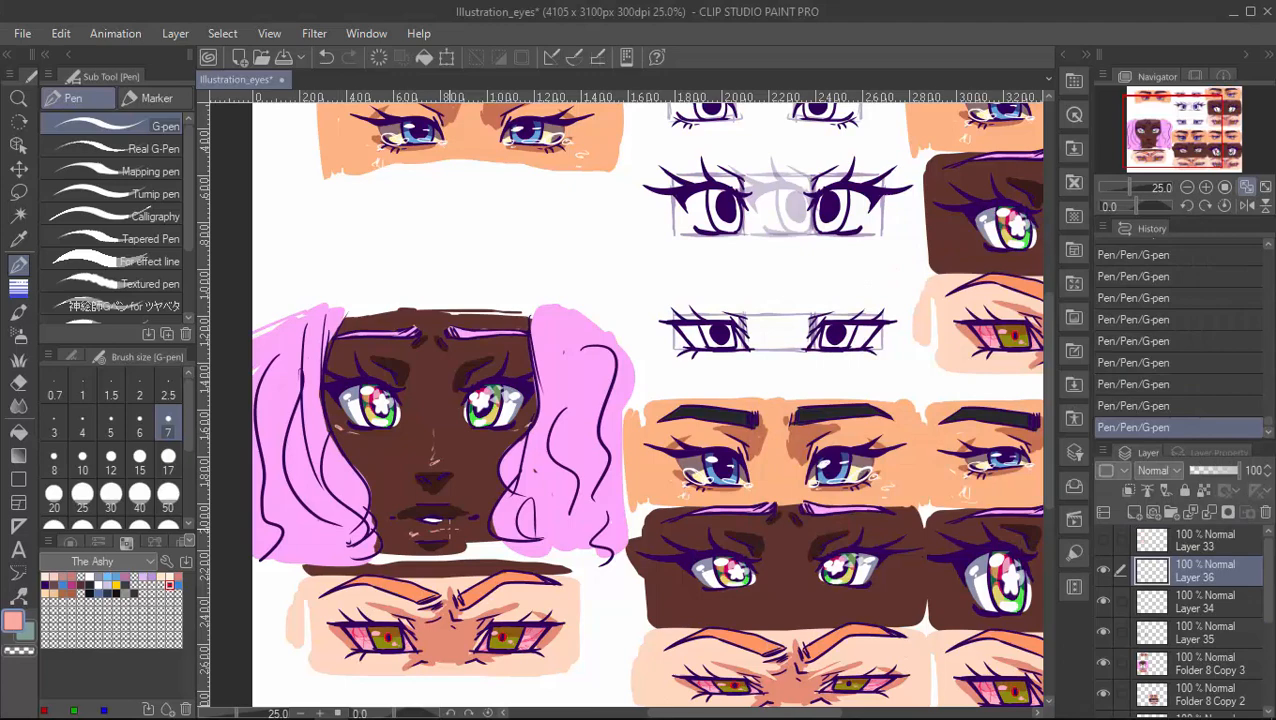
pyautogui.click(19, 98)
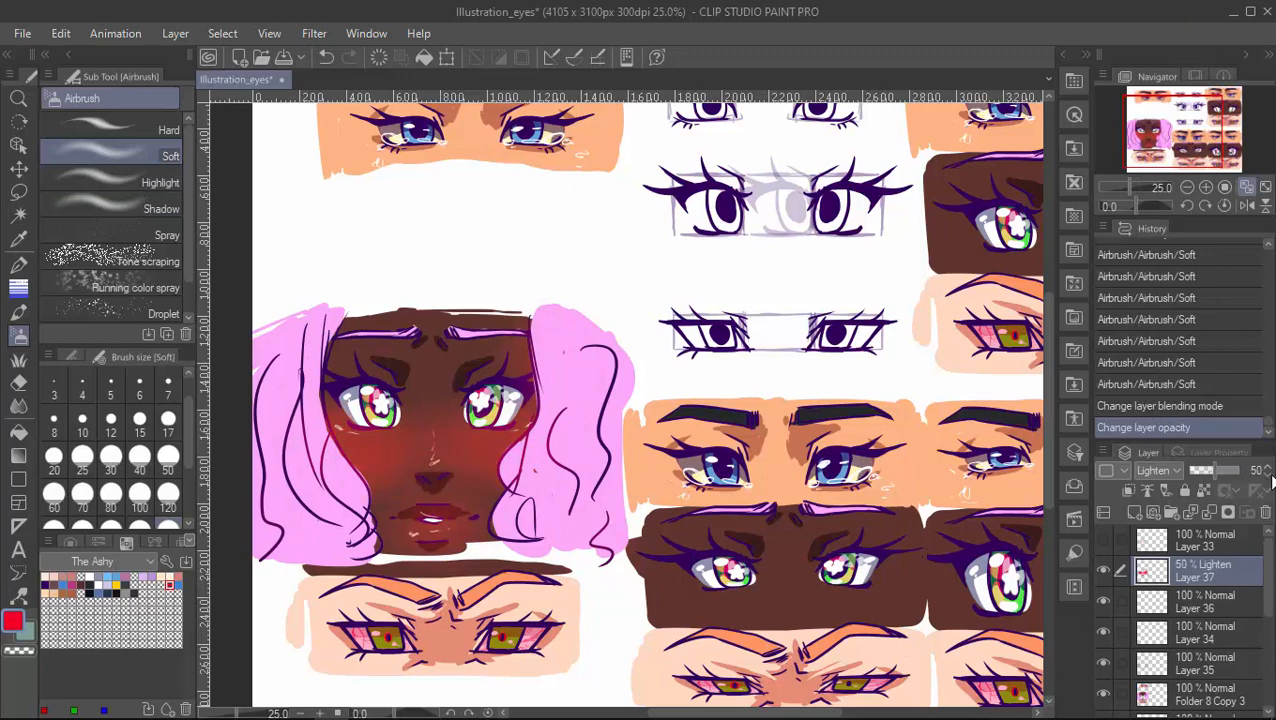
pyautogui.click(1187, 187)
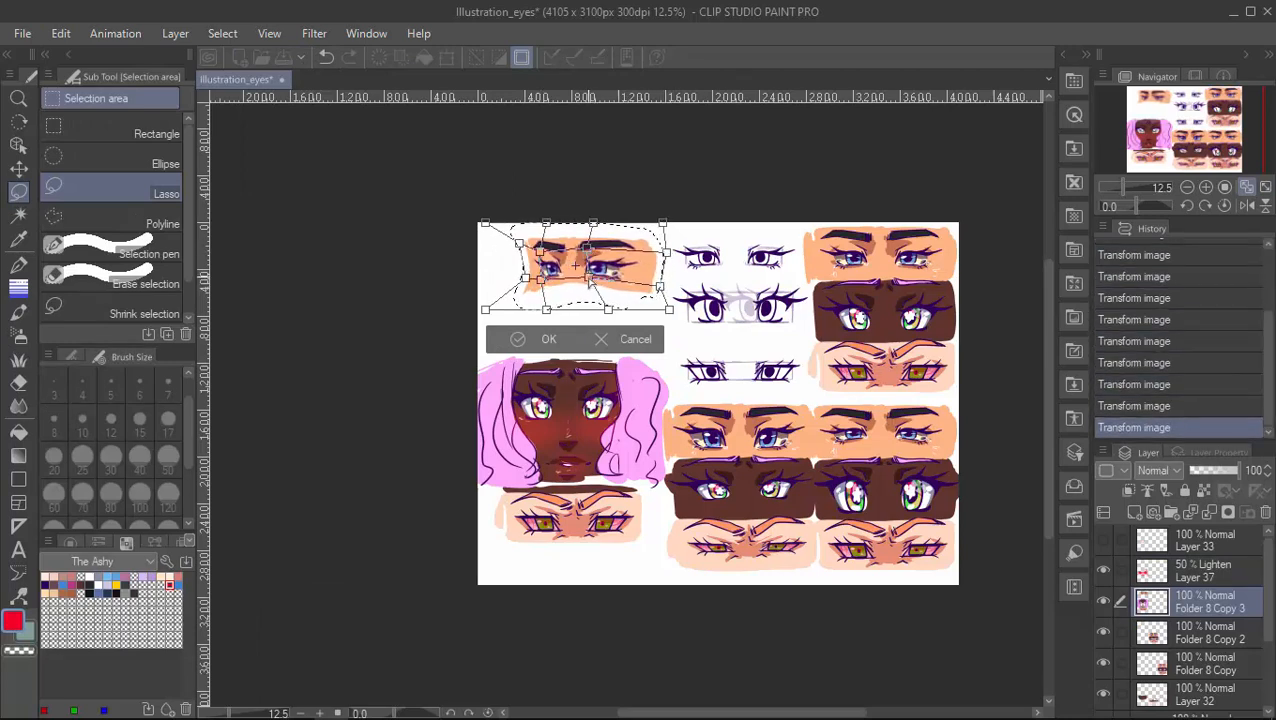
# Step: Confirm the reshaped tan eye pair, then sketch its jawline and hairline
pyautogui.click(548, 339)
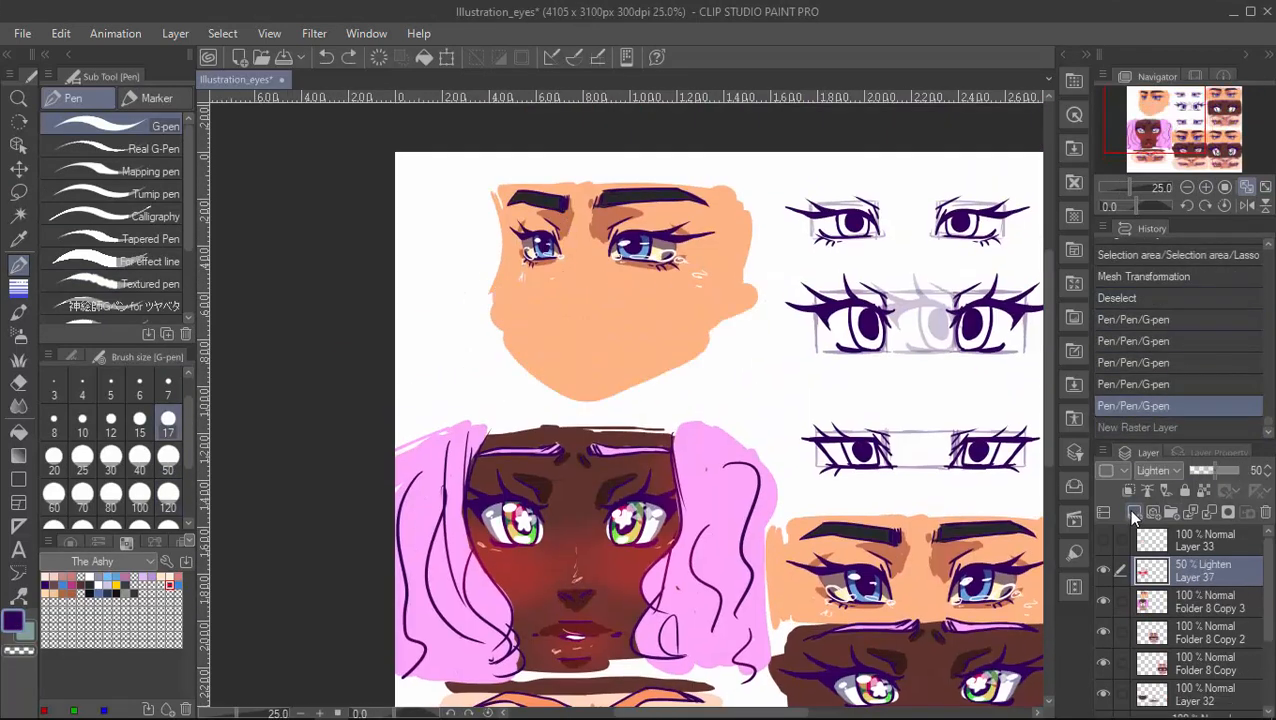
pyautogui.moveTo(515, 170); pyautogui.dragTo(585, 320)
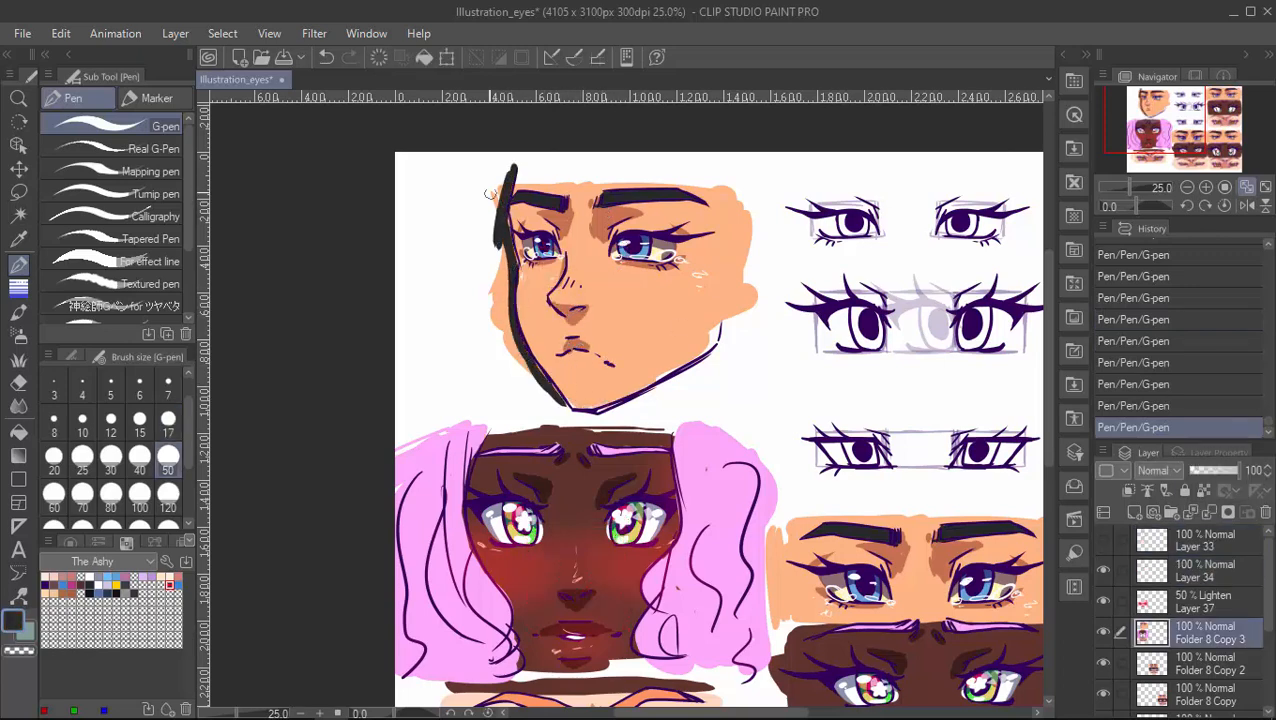
pyautogui.moveTo(495, 185); pyautogui.dragTo(450, 390)
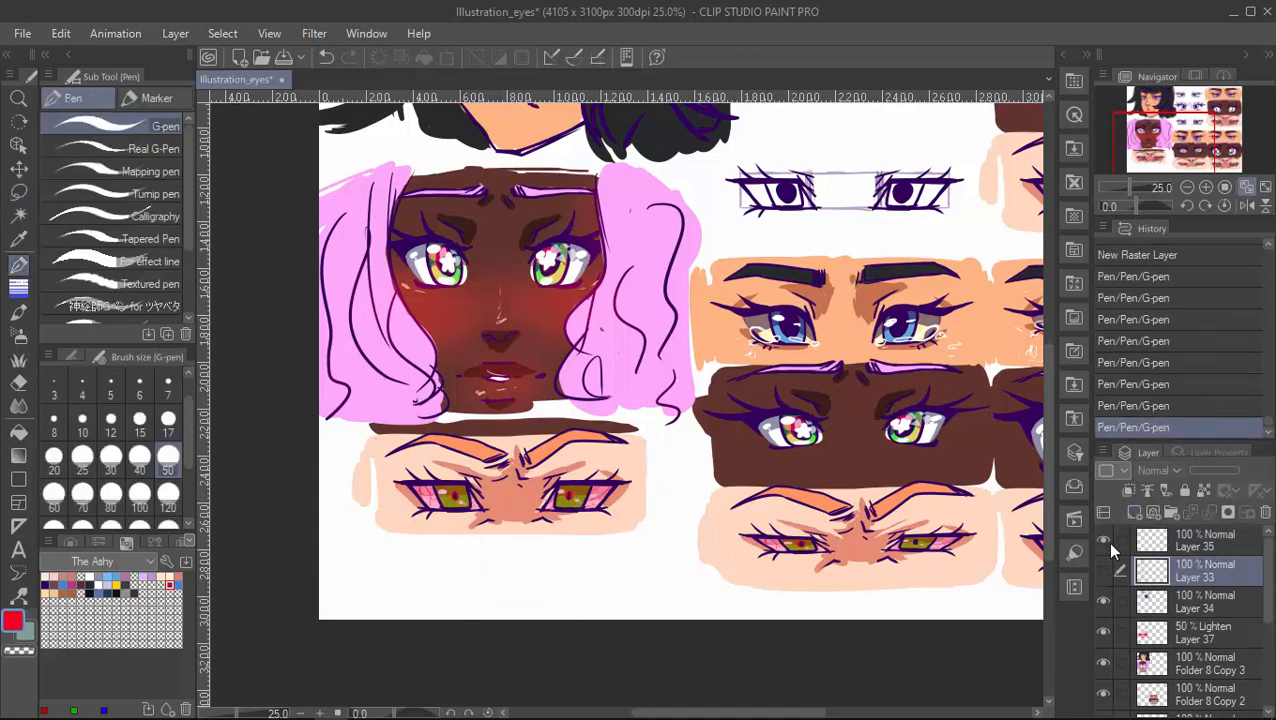
# Step: Confirm the warped squinting eyes and make the purple band a Multiply shadow
pyautogui.click(61, 33)
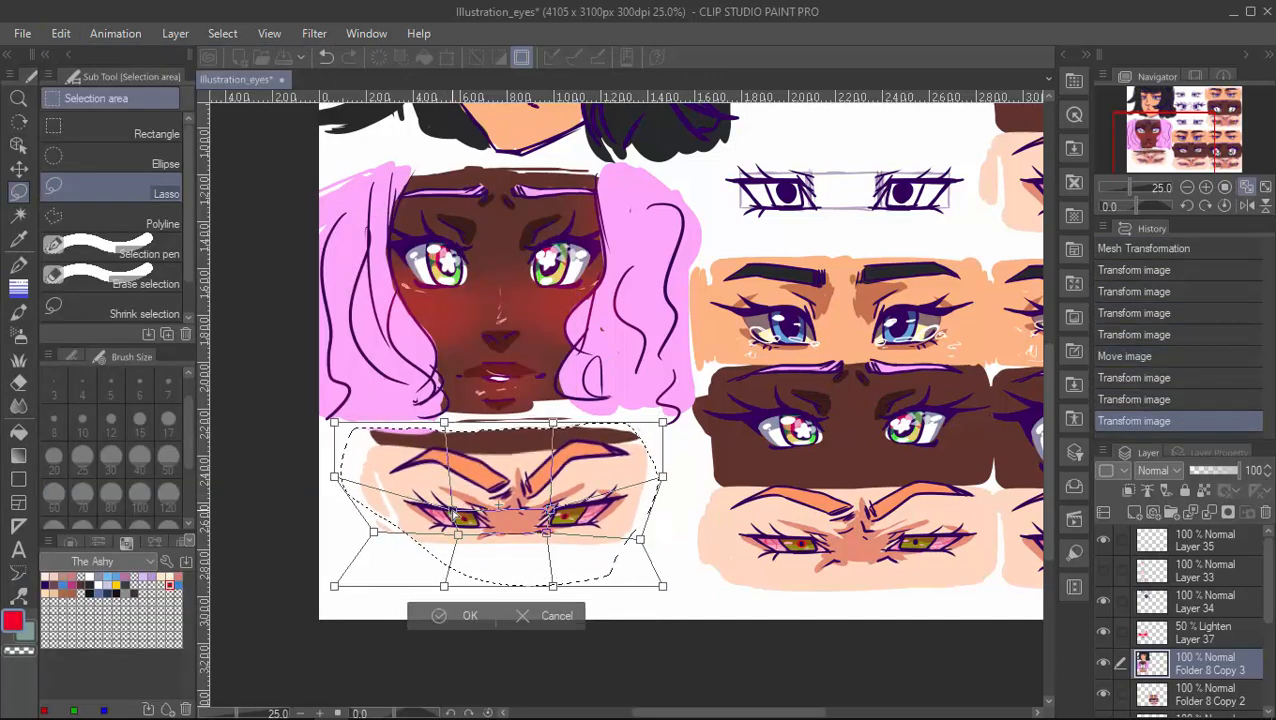
pyautogui.click(470, 615)
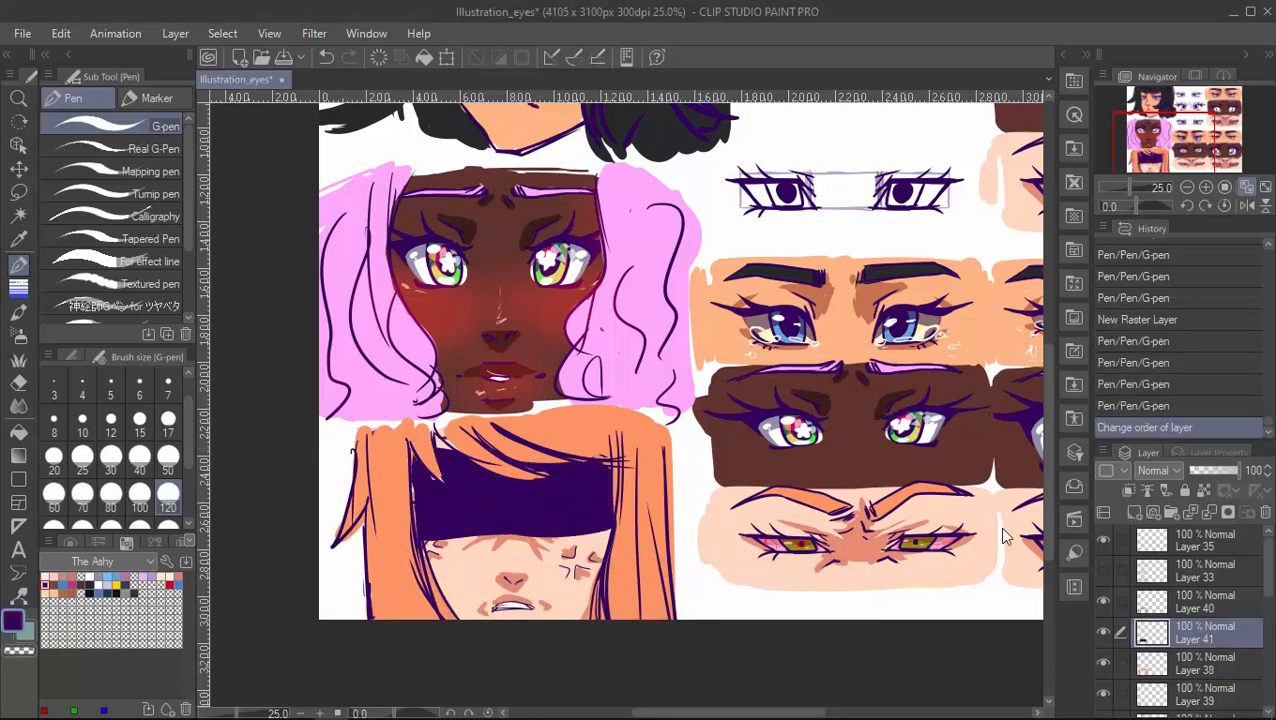
pyautogui.click(1158, 470)
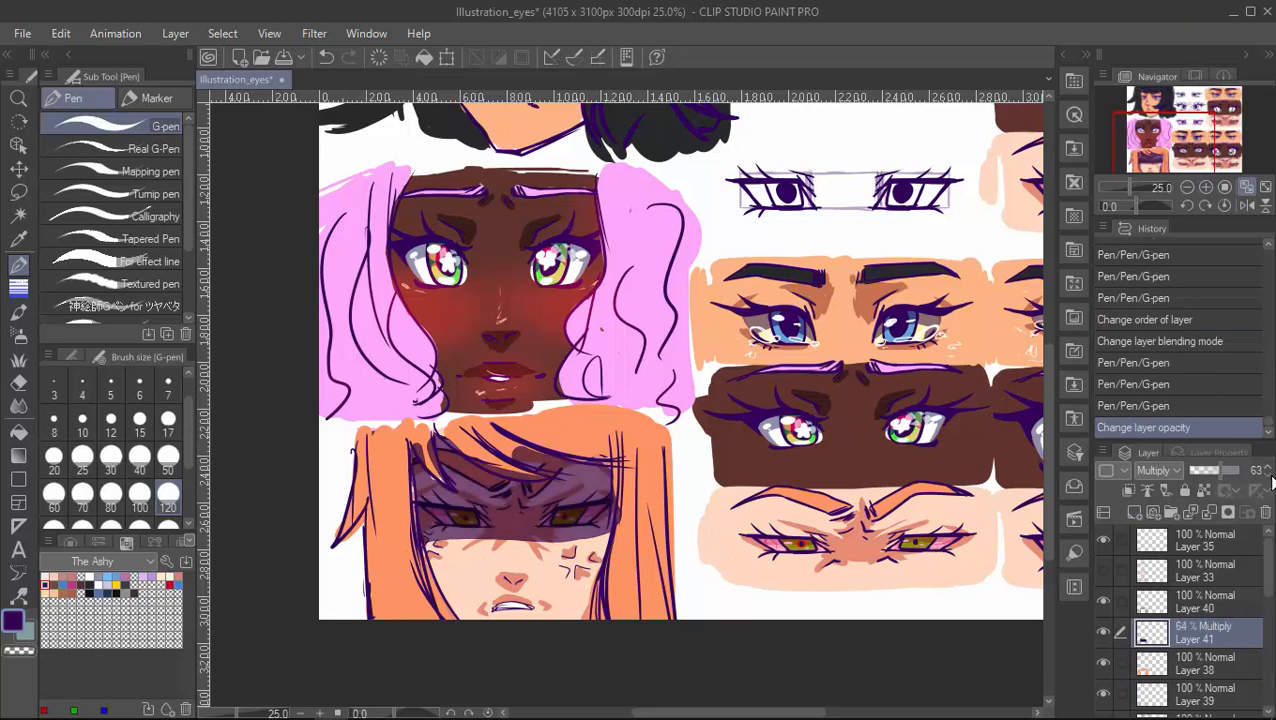